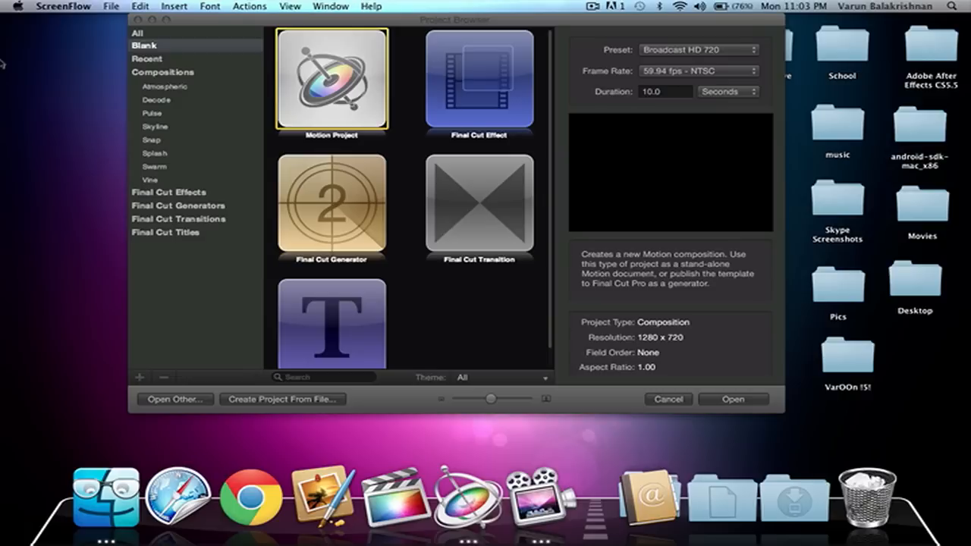
mouse_move(398, 28)
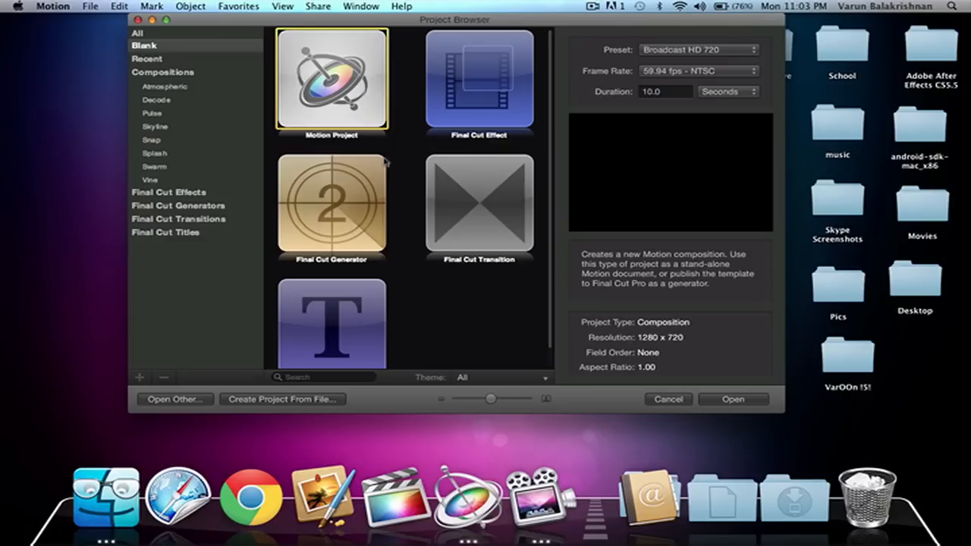
mouse_move(267, 47)
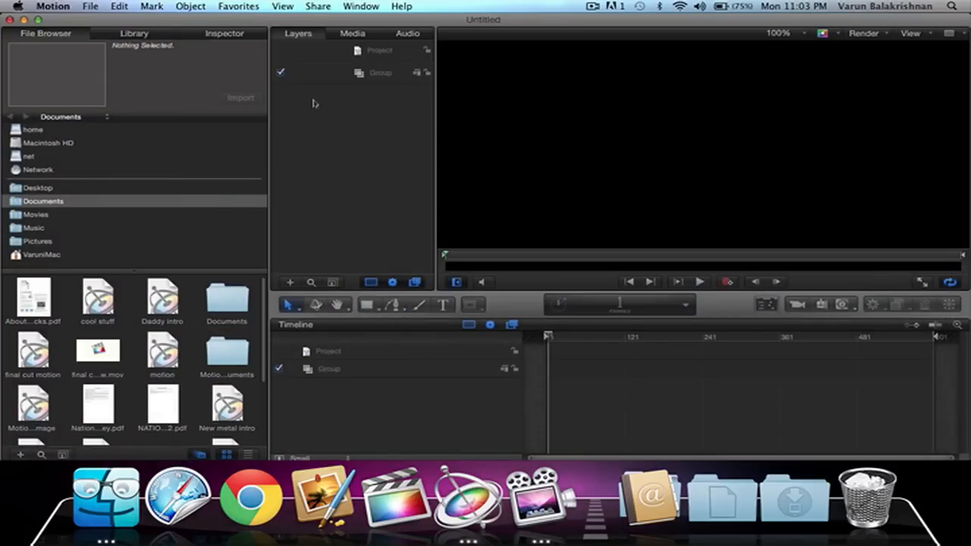
mouse_move(470, 135)
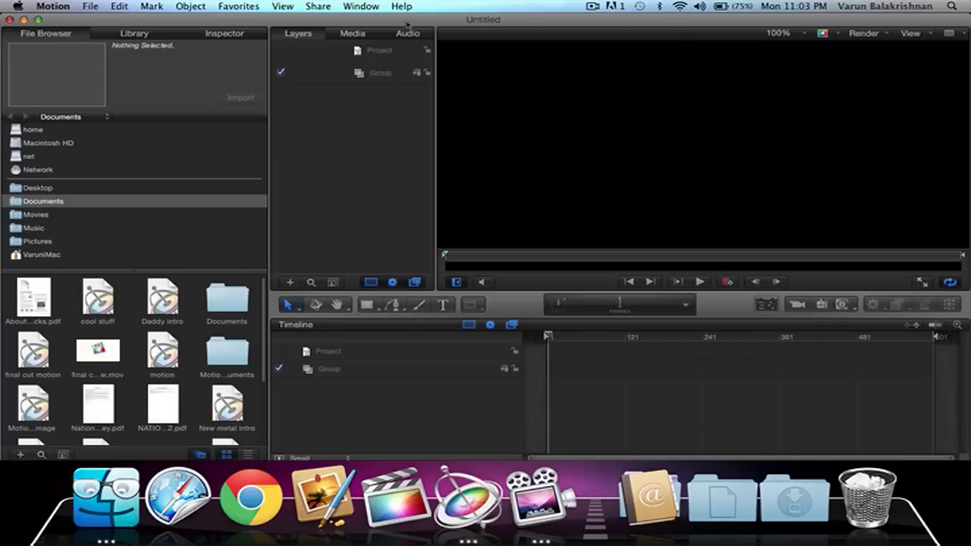
mouse_move(442, 304)
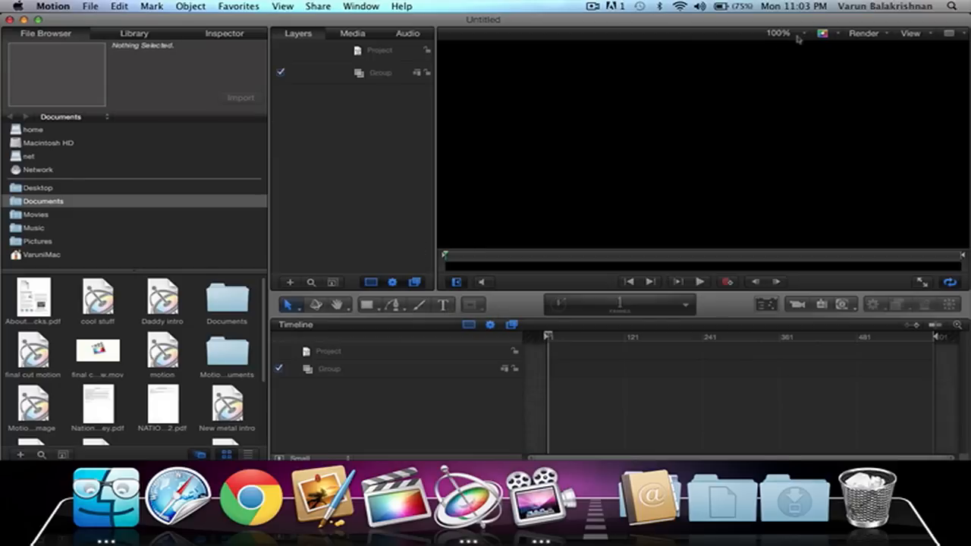
- Set the canvas zoom to Fit In Window so the whole canvas shows
click(803, 33)
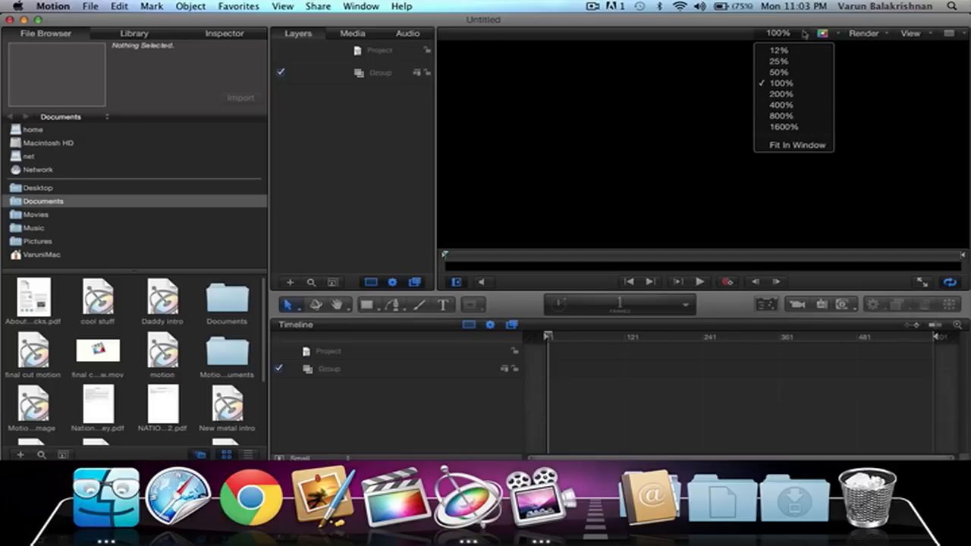
click(792, 144)
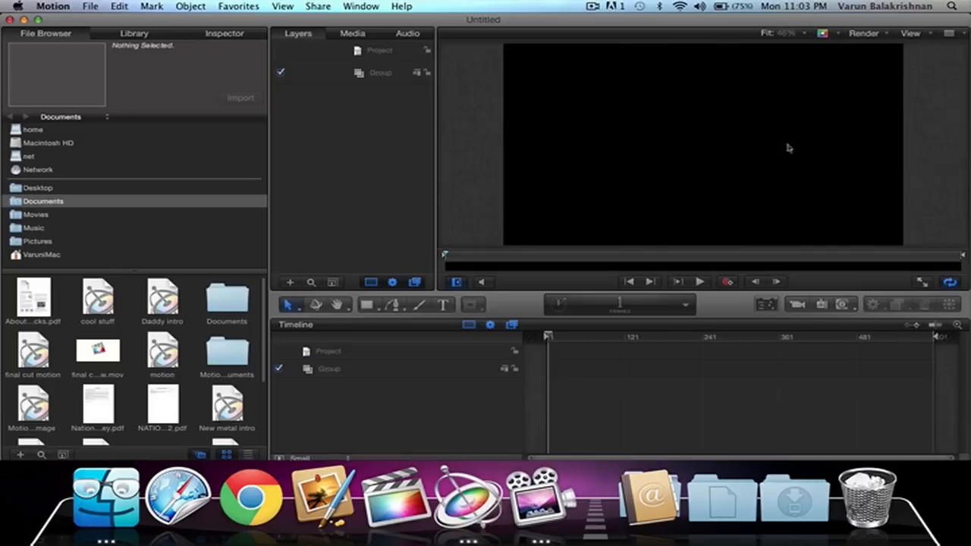
mouse_move(135, 6)
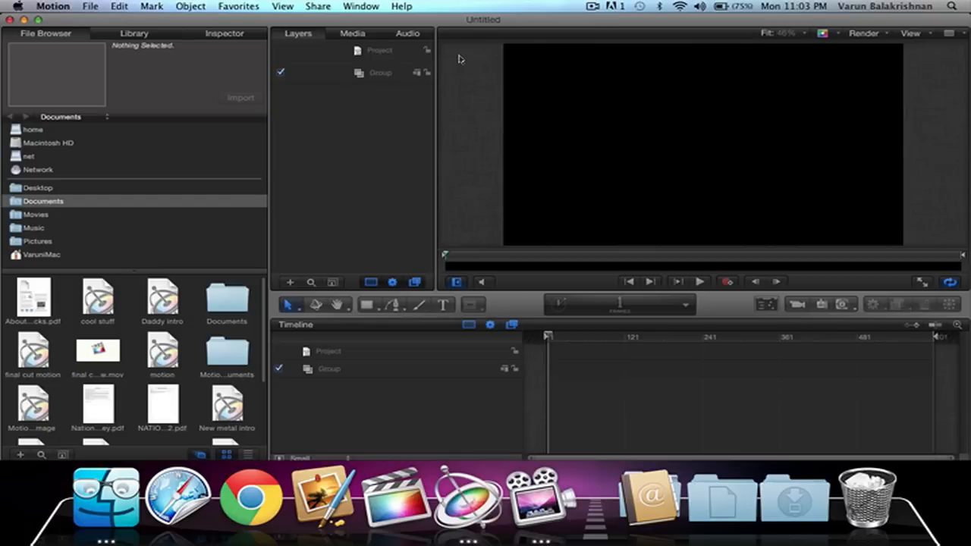
mouse_move(413, 199)
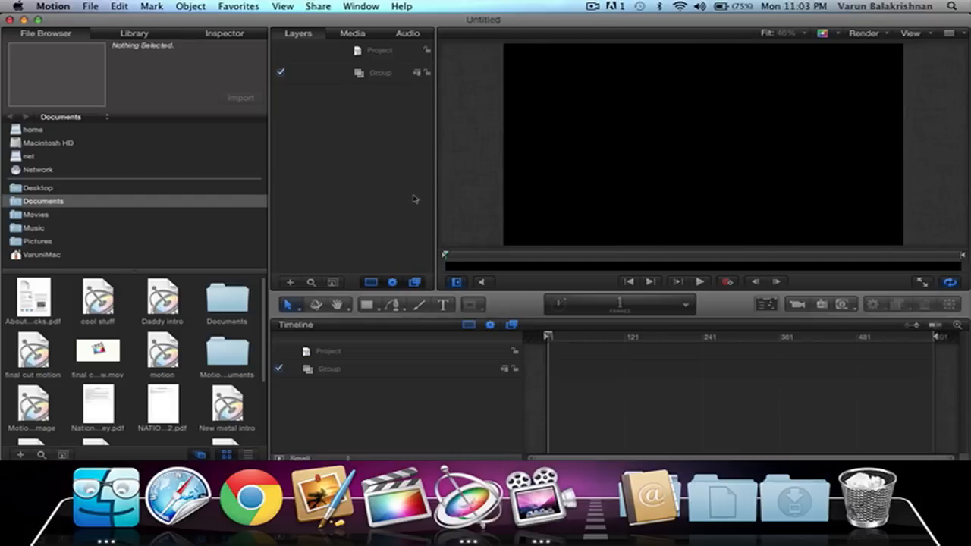
- Add a 'The Tutor' text layer at canvas centre and set its size to 235
click(443, 304)
text(The)
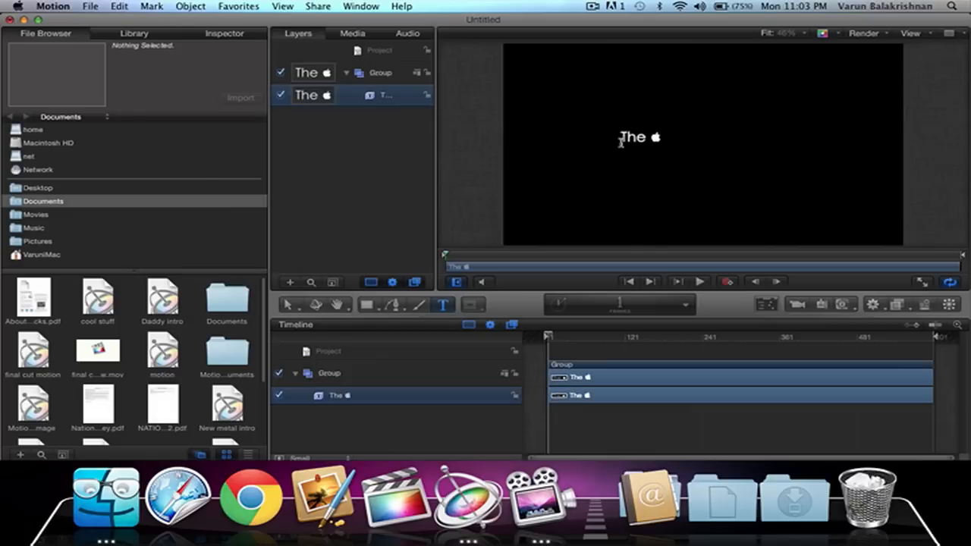
text(Tutor)
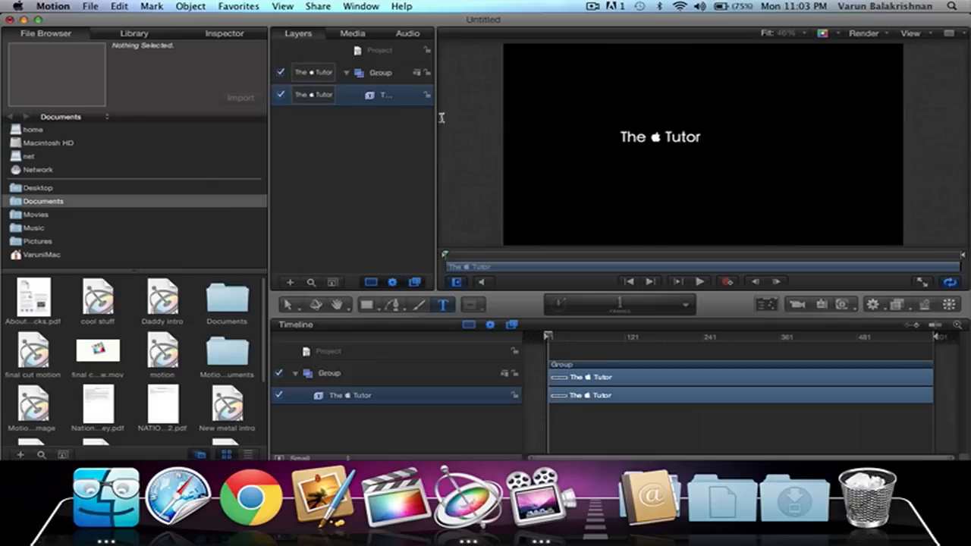
mouse_move(292, 305)
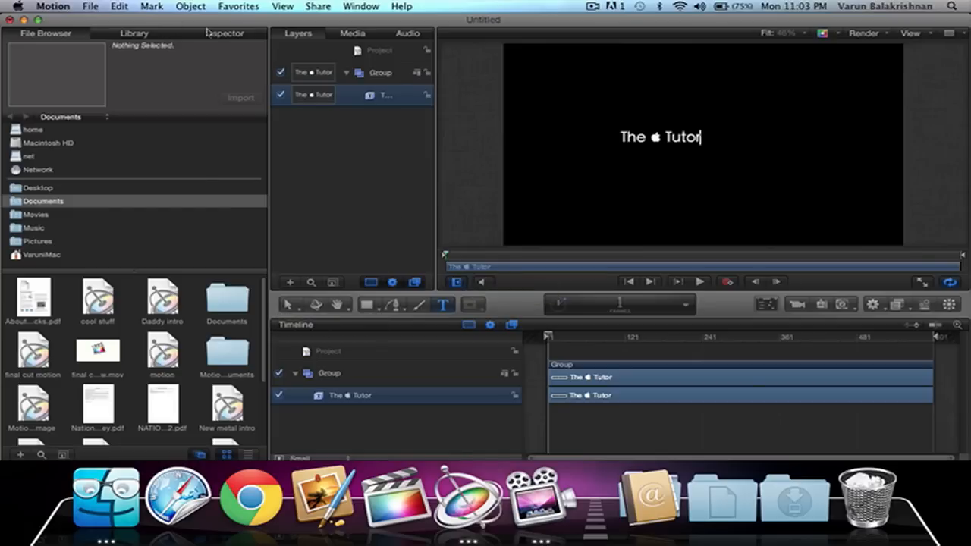
click(224, 33)
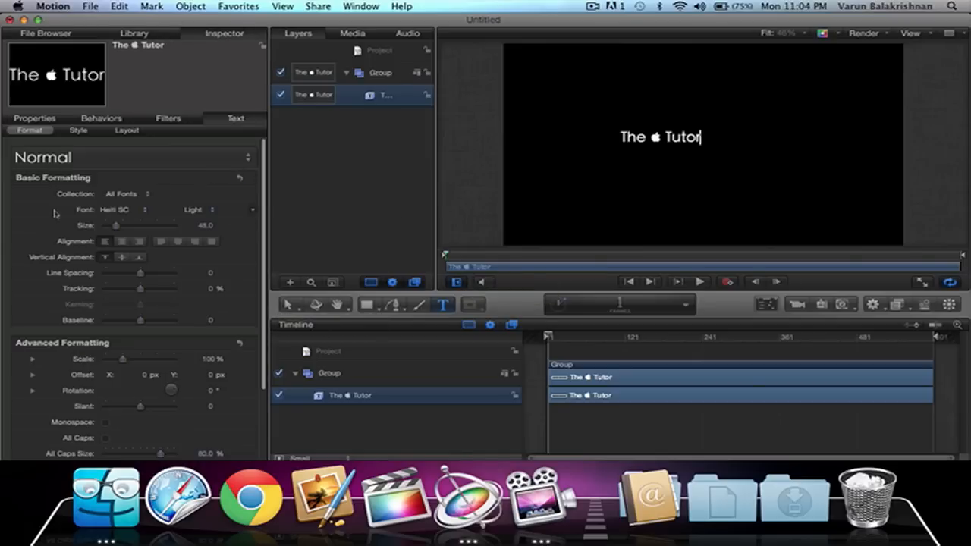
drag(116, 225, 133, 225)
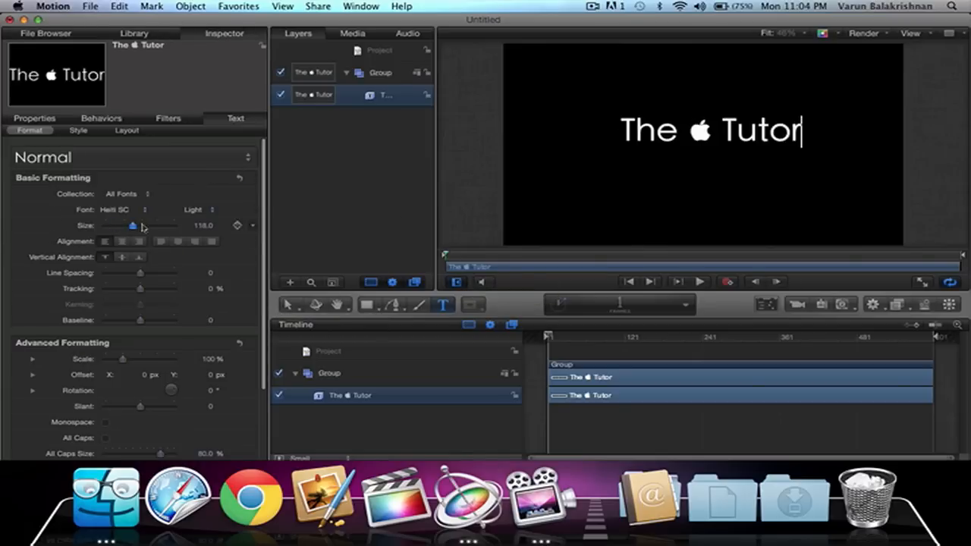
drag(133, 225, 151, 225)
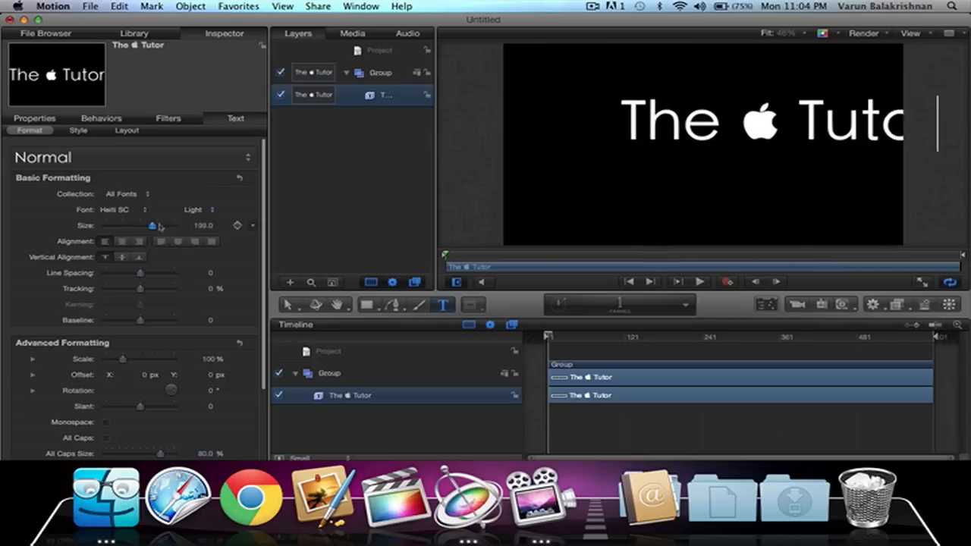
drag(156, 225, 163, 226)
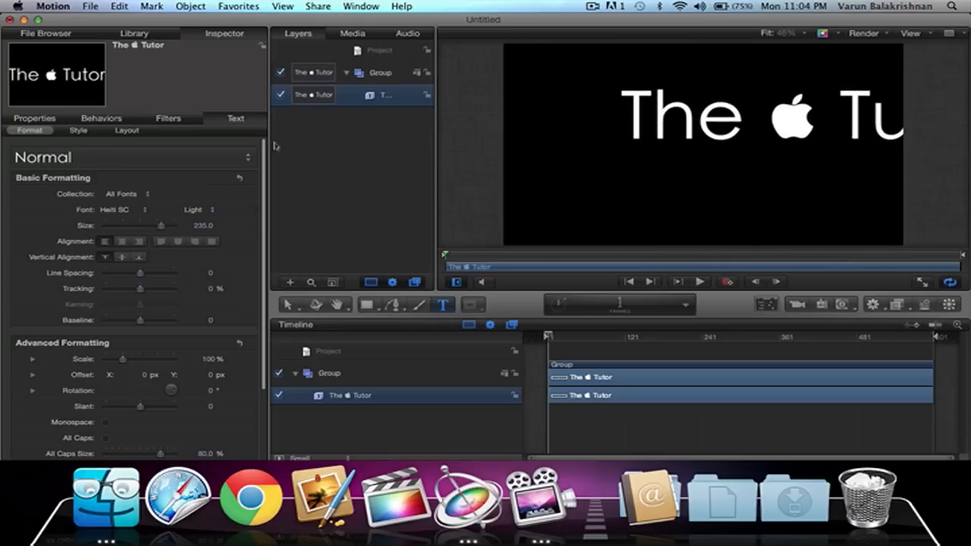
mouse_move(751, 68)
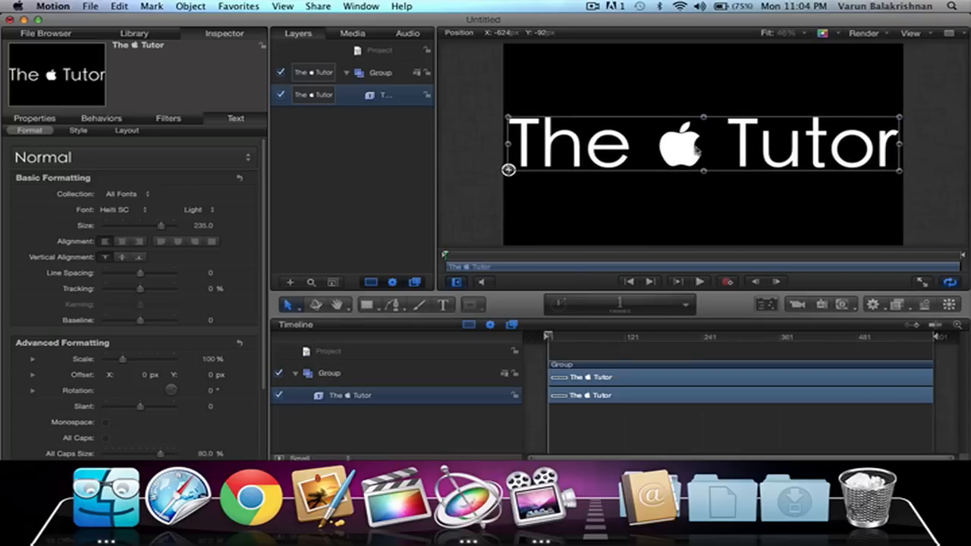
- Apply the orange gradient Desert Sky style from Library Text Styles to the title
click(707, 224)
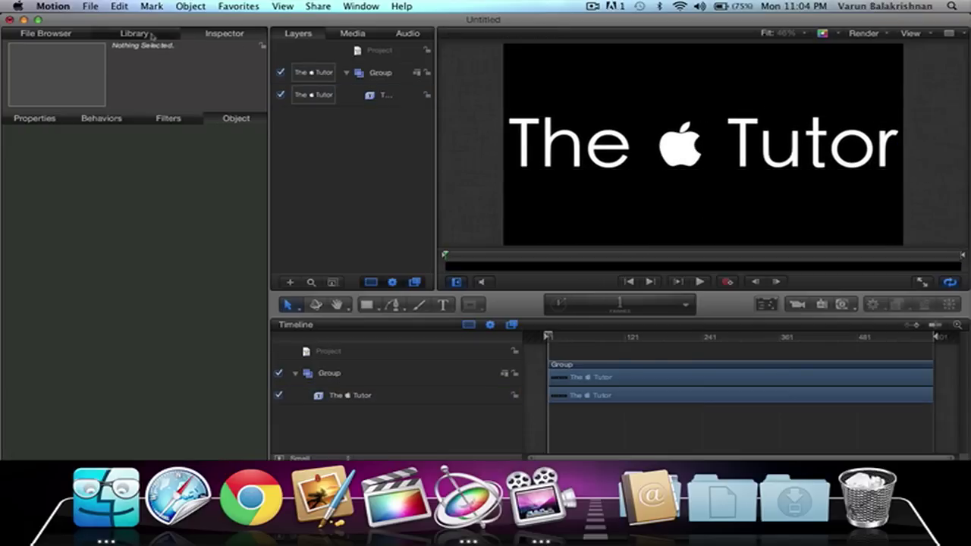
click(133, 33)
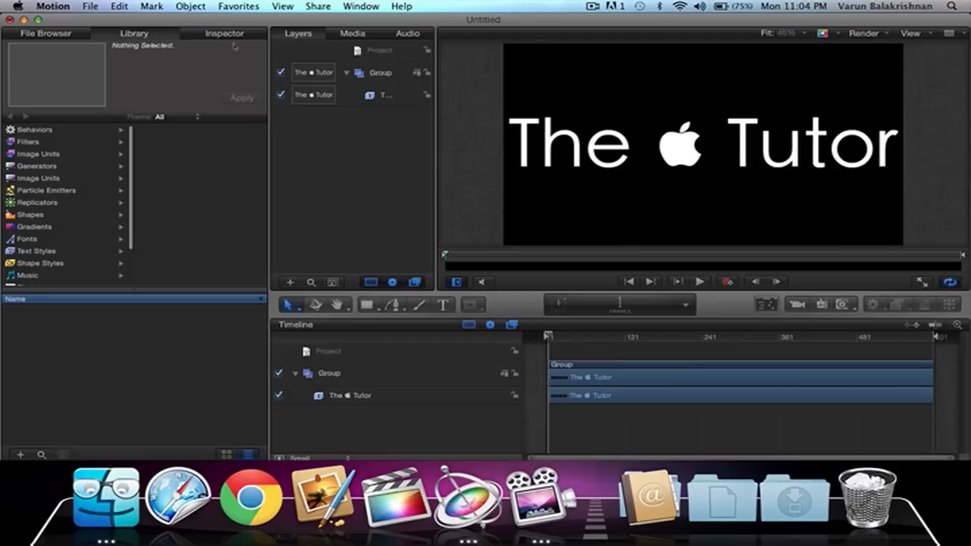
click(36, 251)
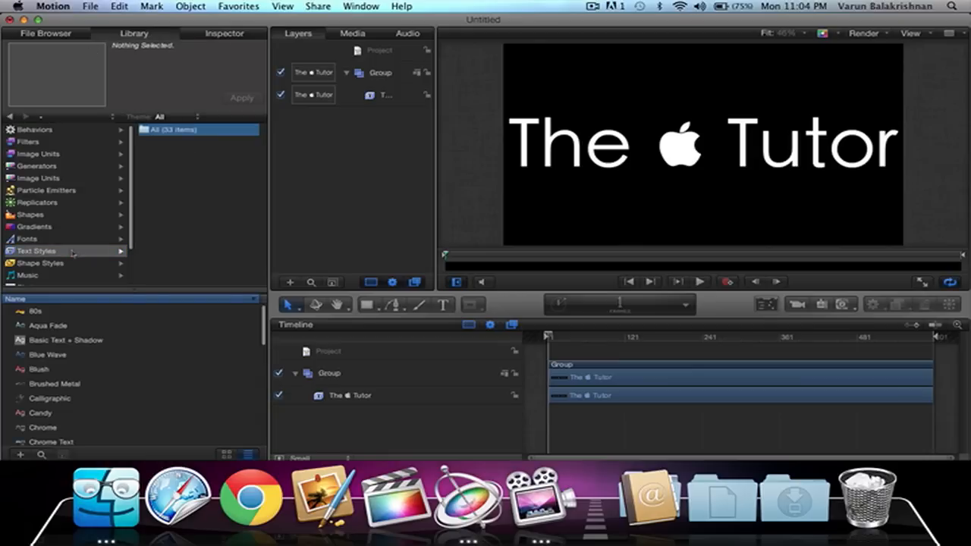
scroll(down, 3)
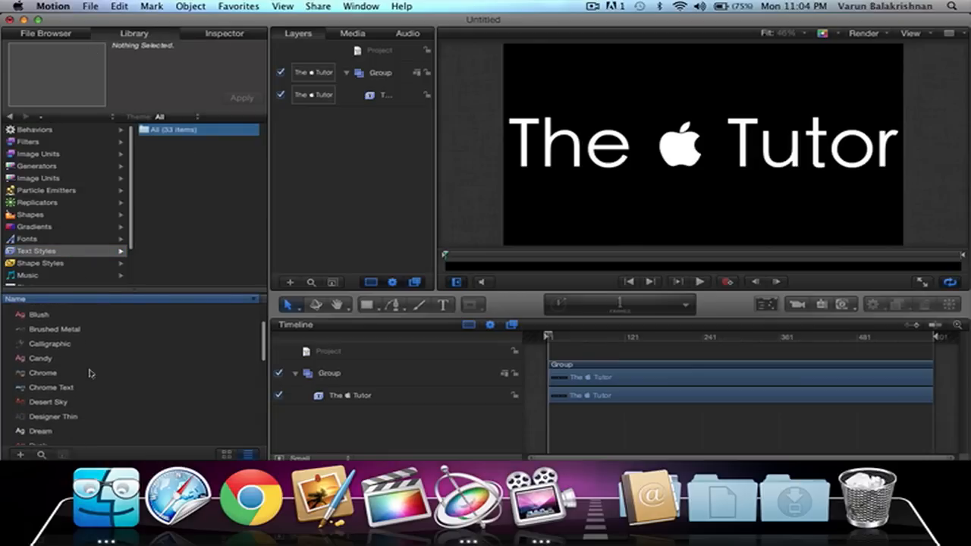
click(47, 401)
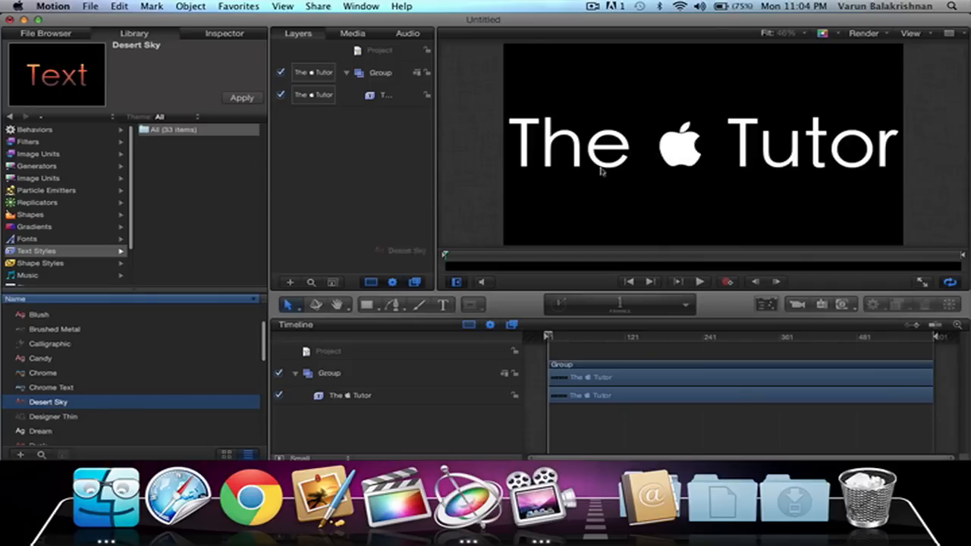
mouse_move(578, 178)
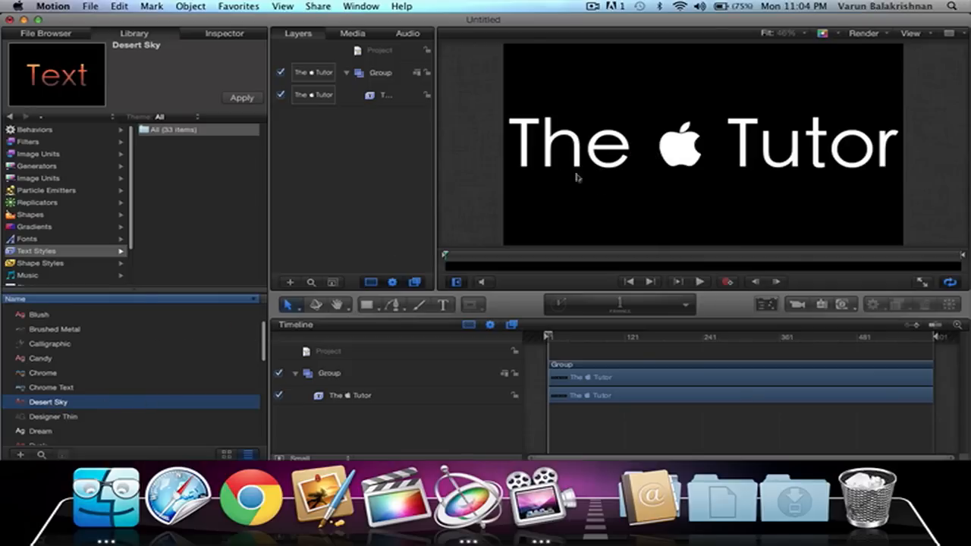
click(386, 94)
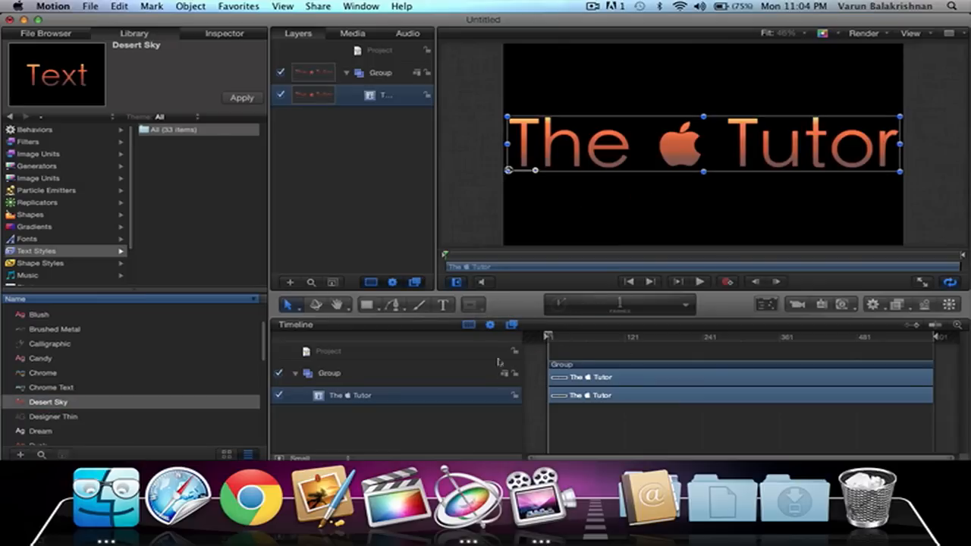
click(701, 282)
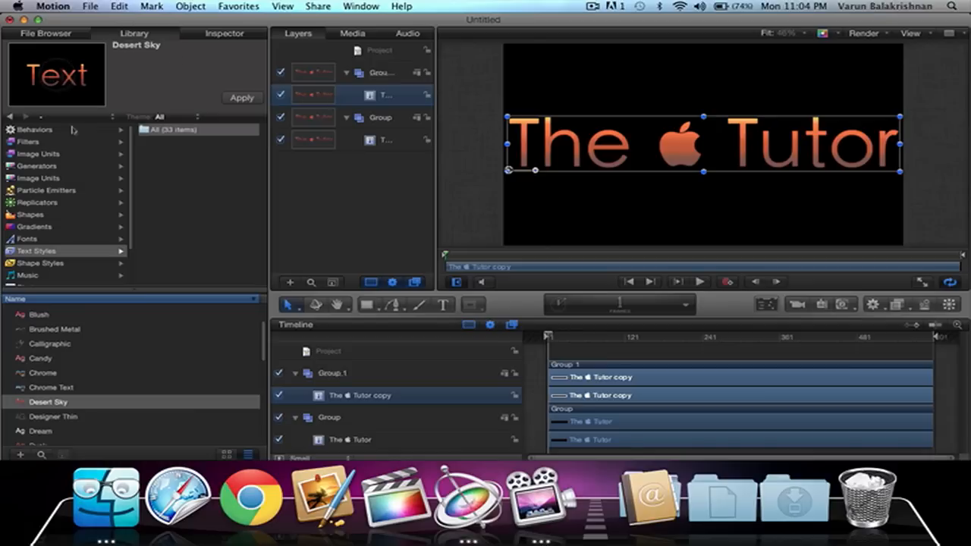
- Add the Levels filter from Filters > Color Correction to the title copy
click(28, 142)
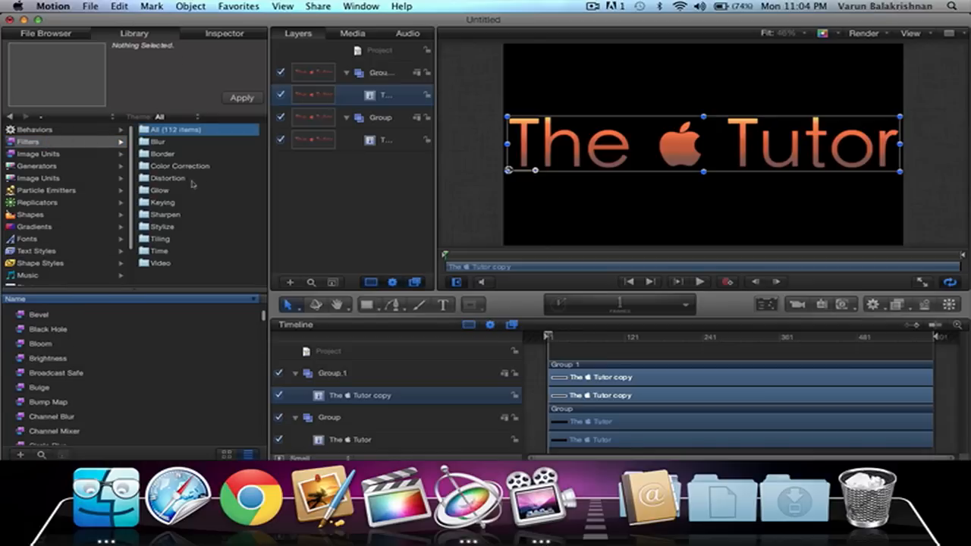
click(179, 166)
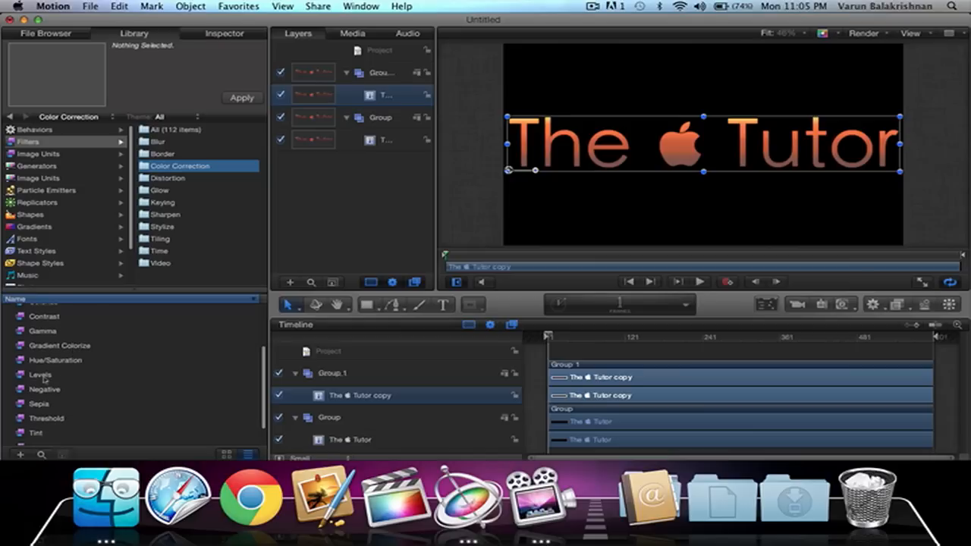
click(39, 374)
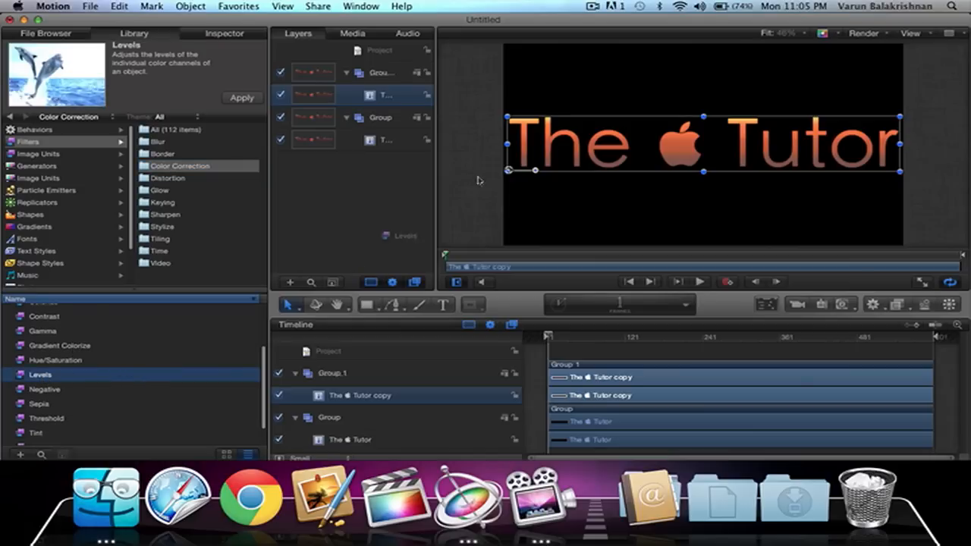
click(241, 98)
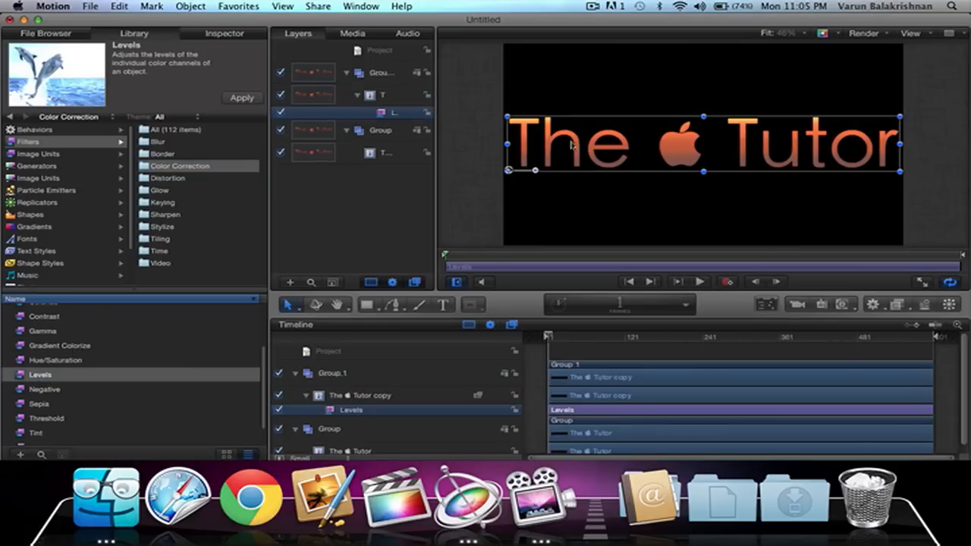
mouse_move(250, 67)
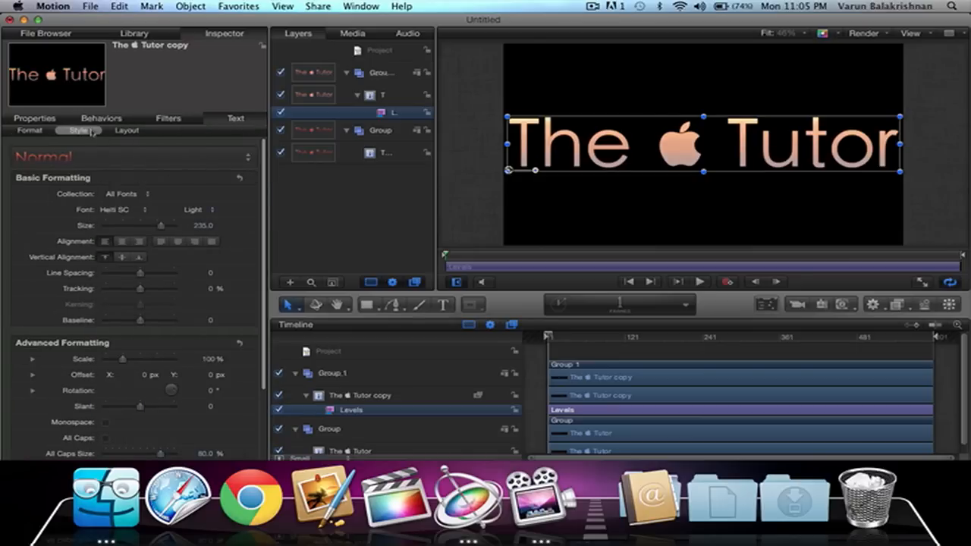
- Set the title copy's glow blur to about 5 and glow radius to 55
click(79, 129)
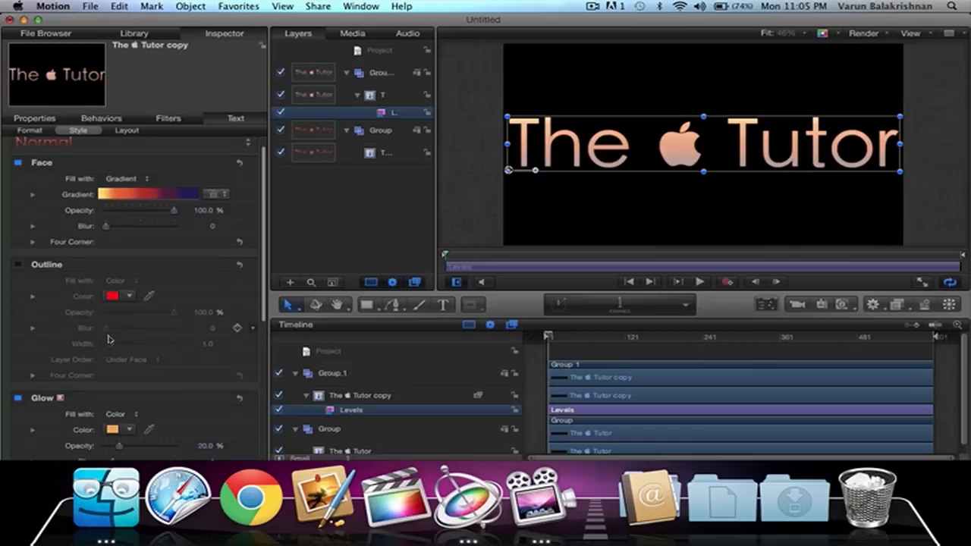
scroll(down, 3)
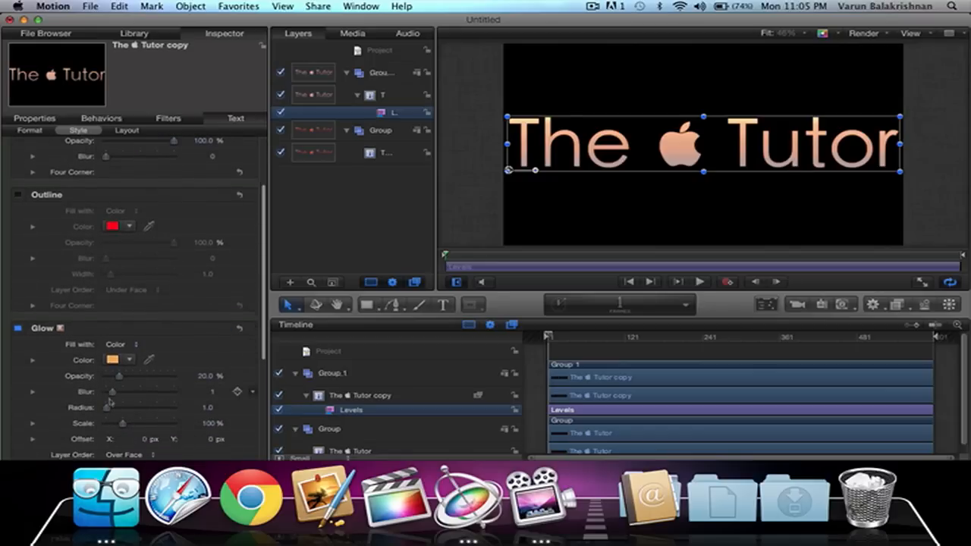
drag(111, 392, 140, 392)
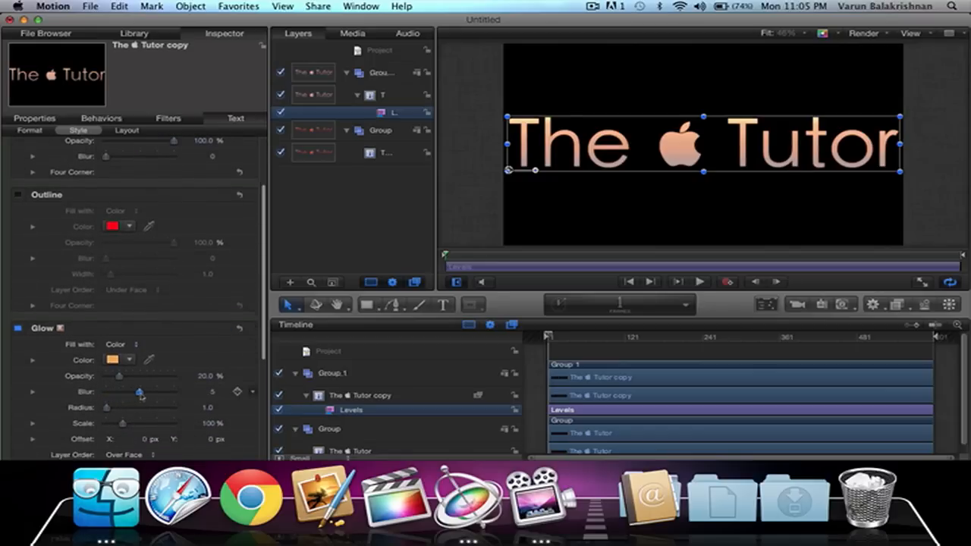
drag(121, 407, 144, 407)
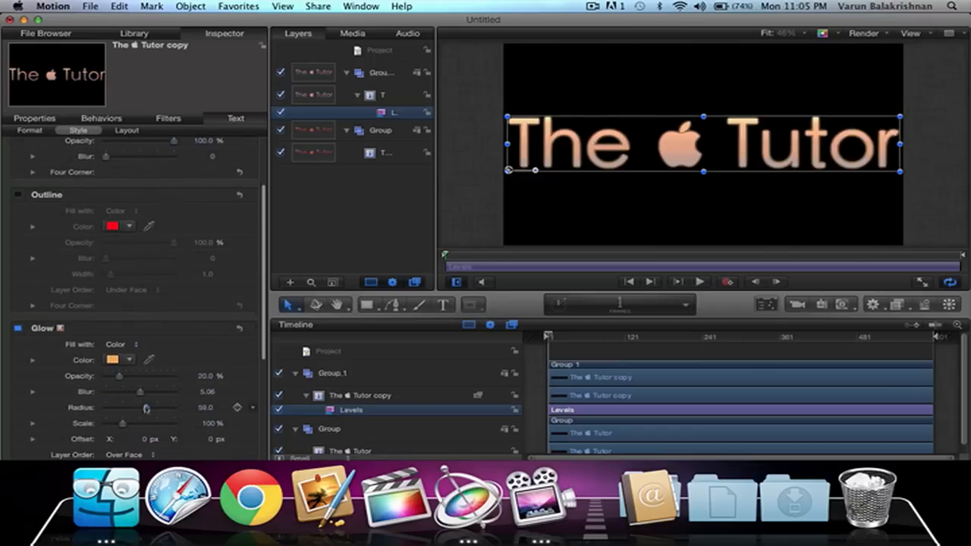
drag(146, 408, 140, 409)
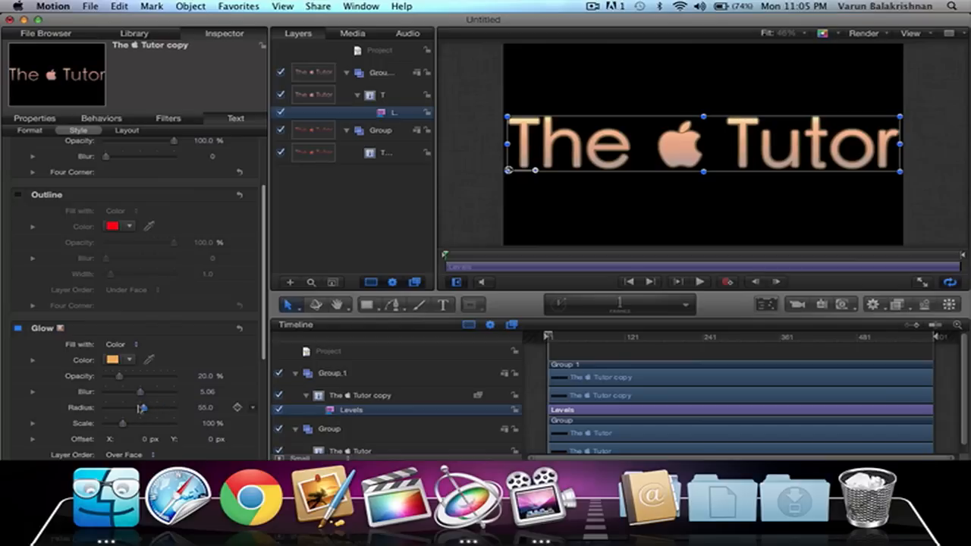
drag(141, 407, 138, 407)
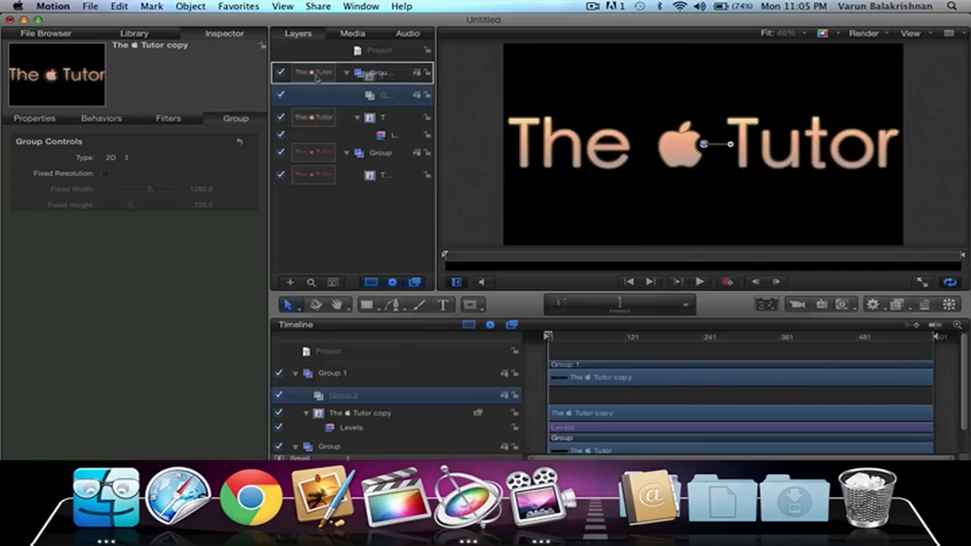
- Select the title copy layer in the Layers list
click(386, 95)
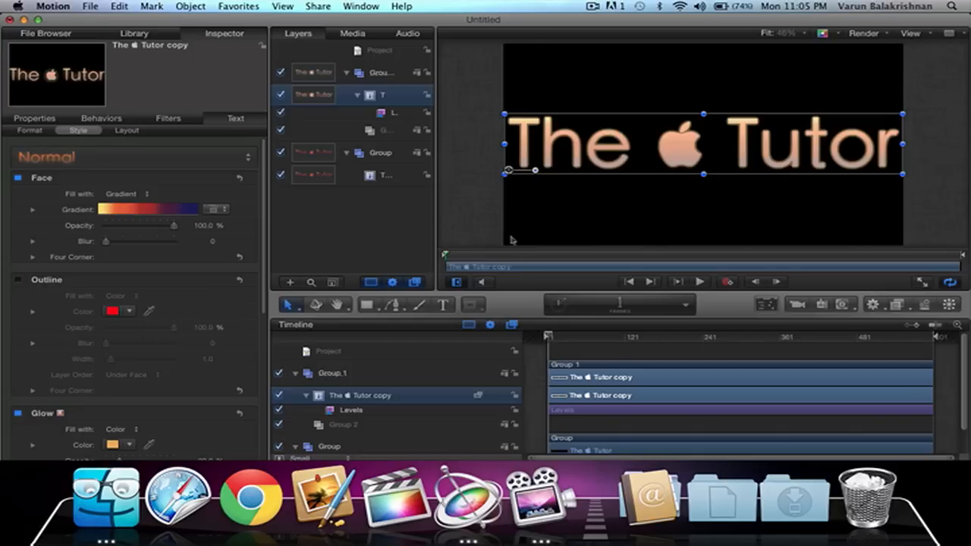
mouse_move(615, 96)
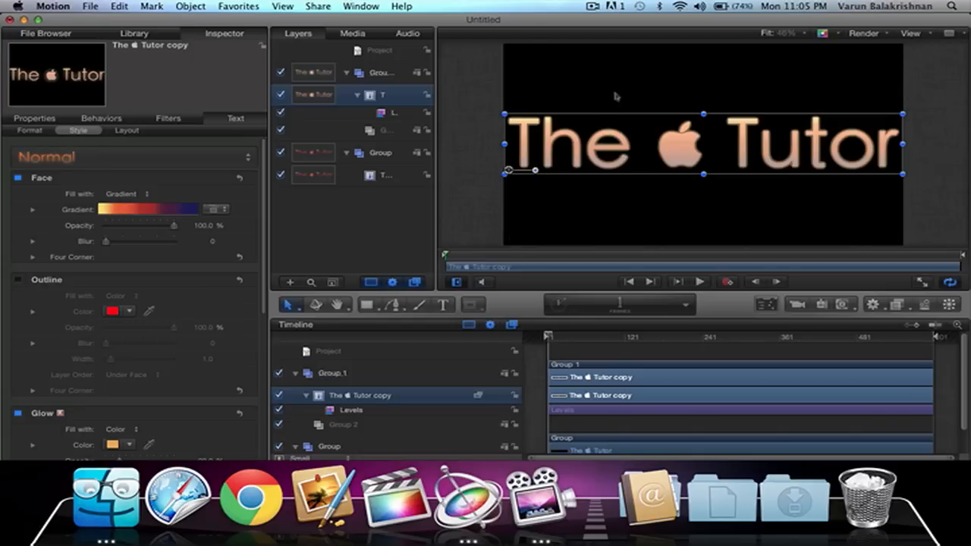
mouse_move(567, 139)
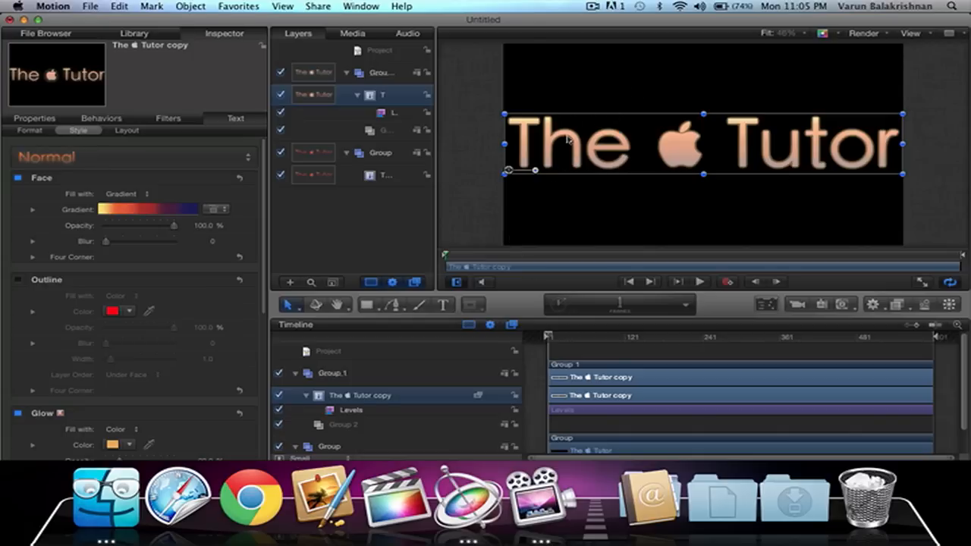
mouse_move(539, 220)
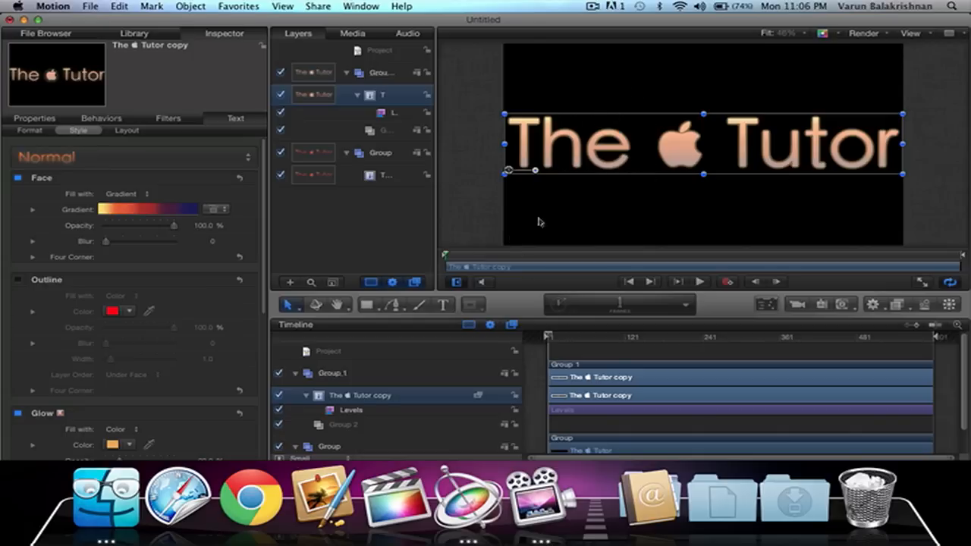
mouse_move(472, 304)
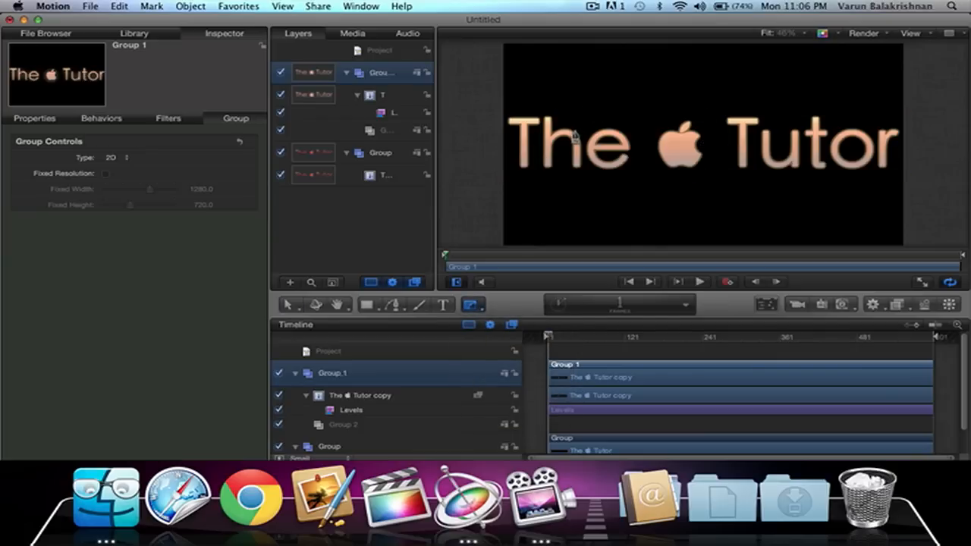
mouse_move(576, 125)
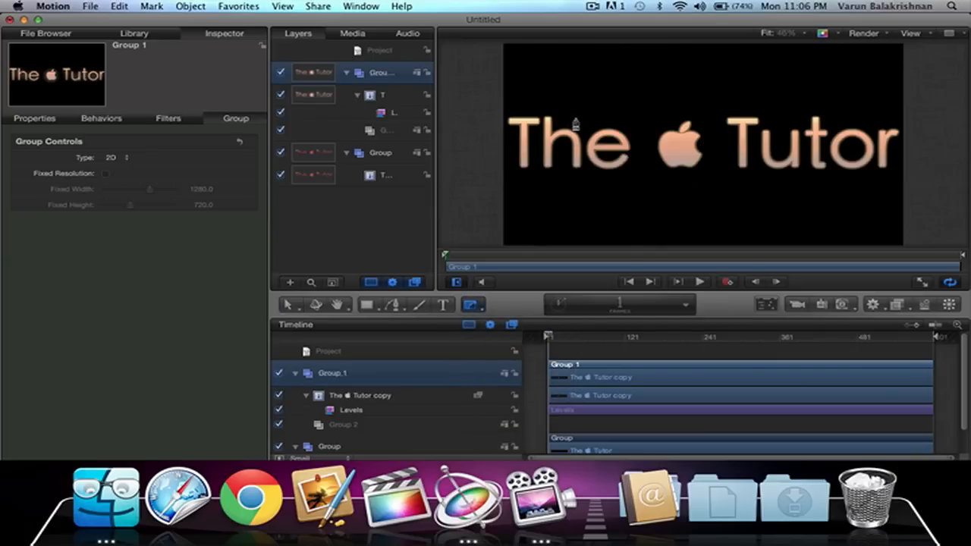
mouse_move(567, 128)
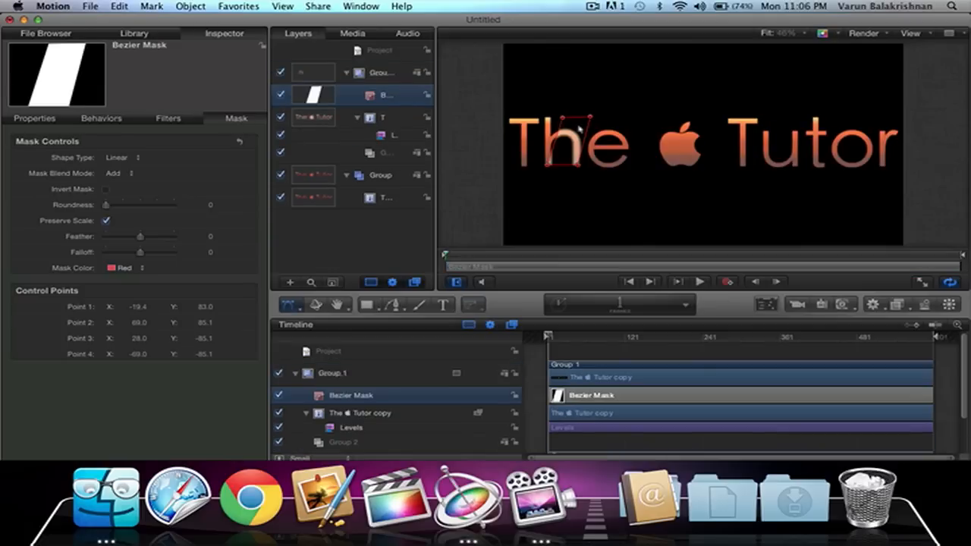
mouse_move(575, 124)
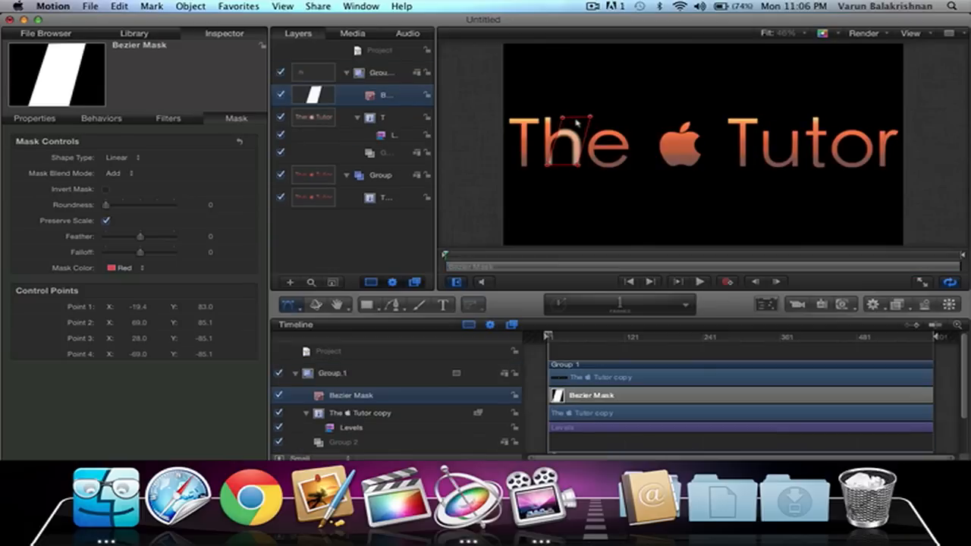
mouse_move(479, 124)
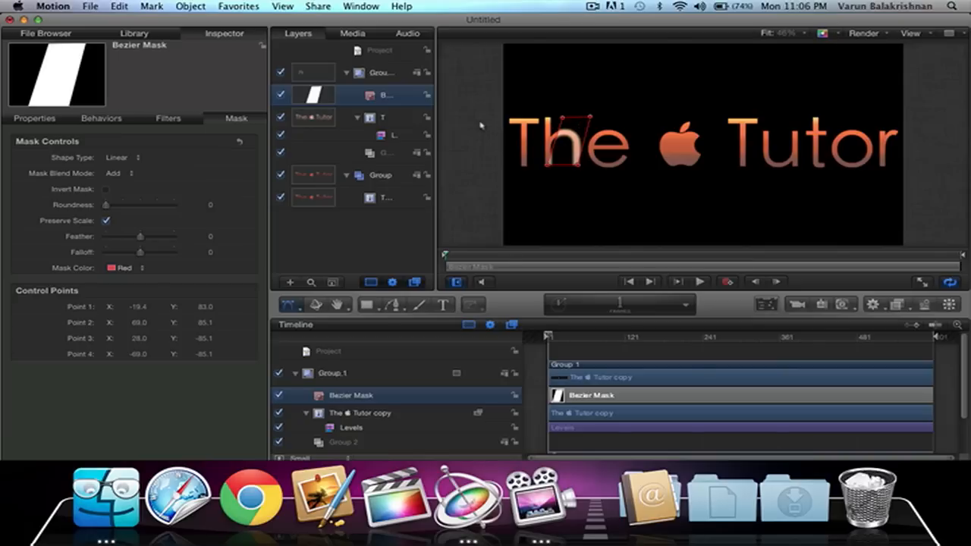
- Select the Bezier mask and drag it to just left of the word 'The'
click(291, 305)
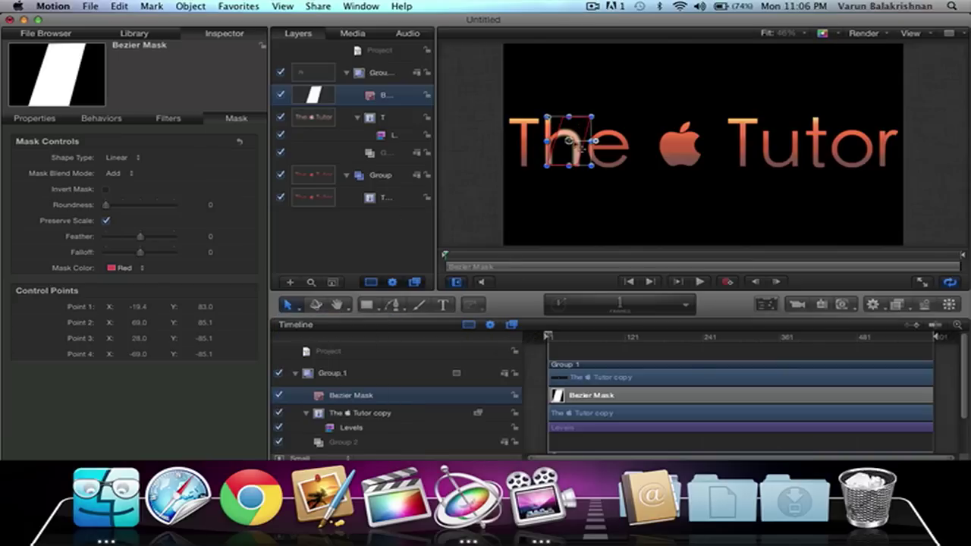
drag(569, 144, 535, 144)
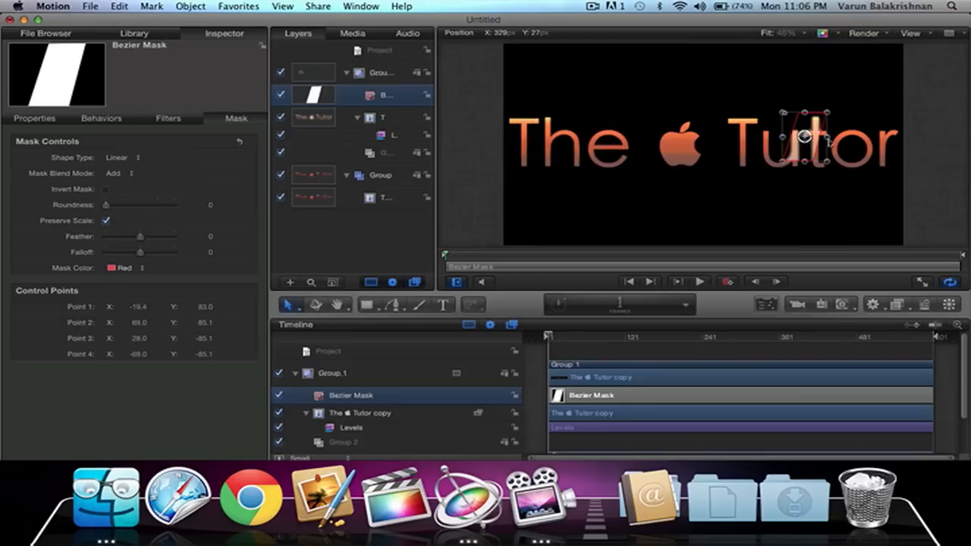
drag(804, 136, 683, 144)
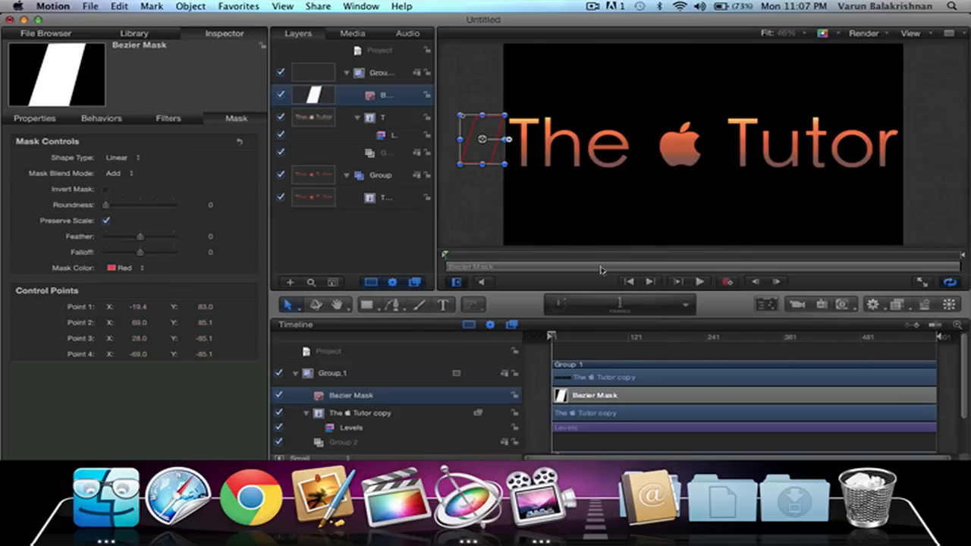
- With Record on, drag the mask across the title at frame 99
click(727, 281)
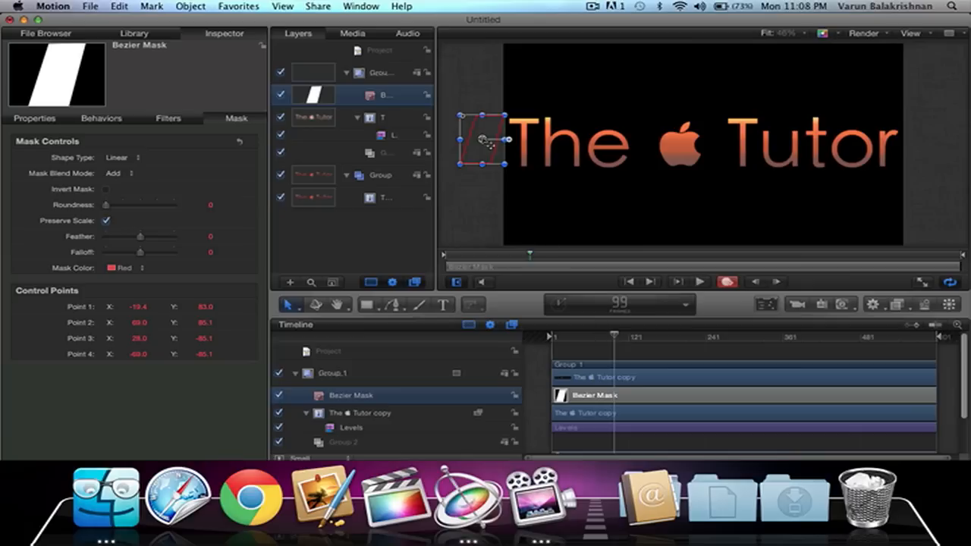
drag(486, 140, 724, 130)
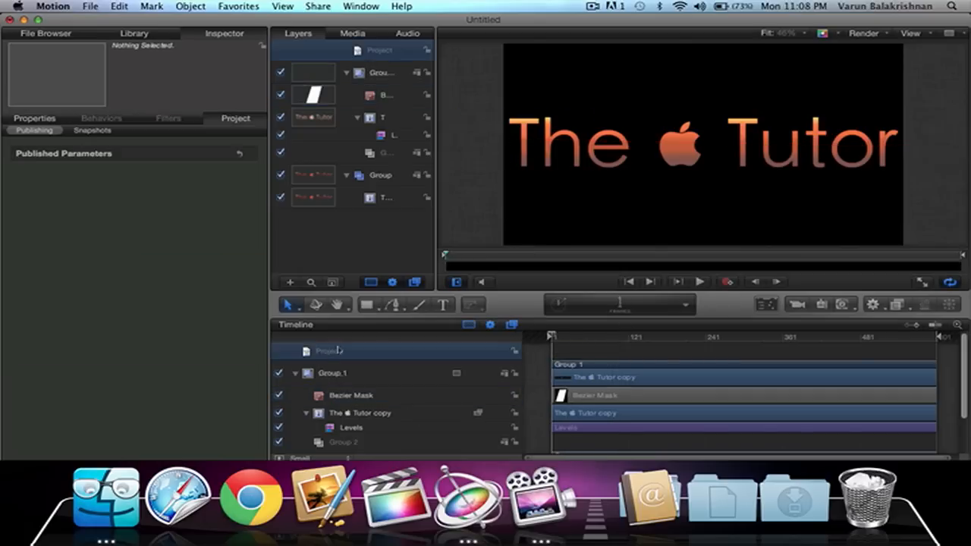
- Play back the light sweep animation, then collapse Group 1 in the layers list
click(700, 281)
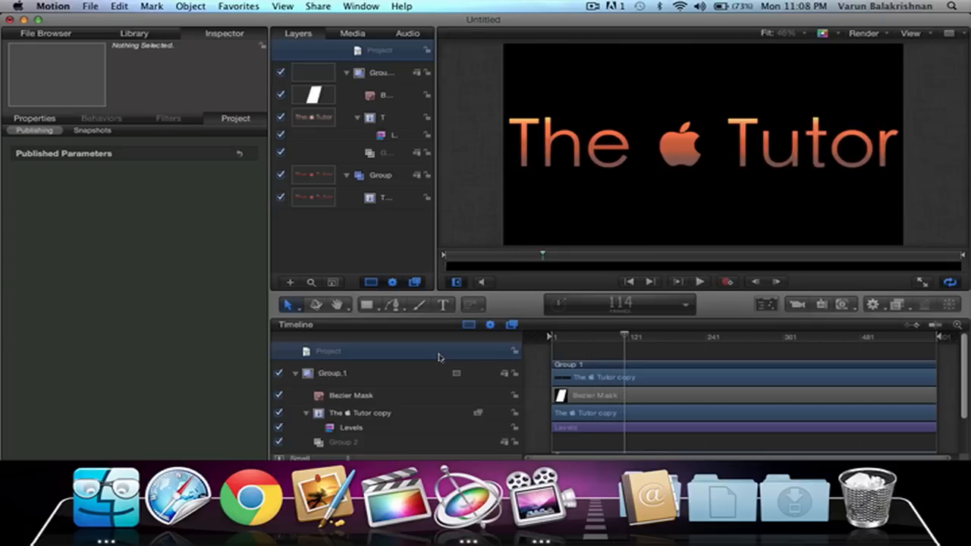
mouse_move(514, 324)
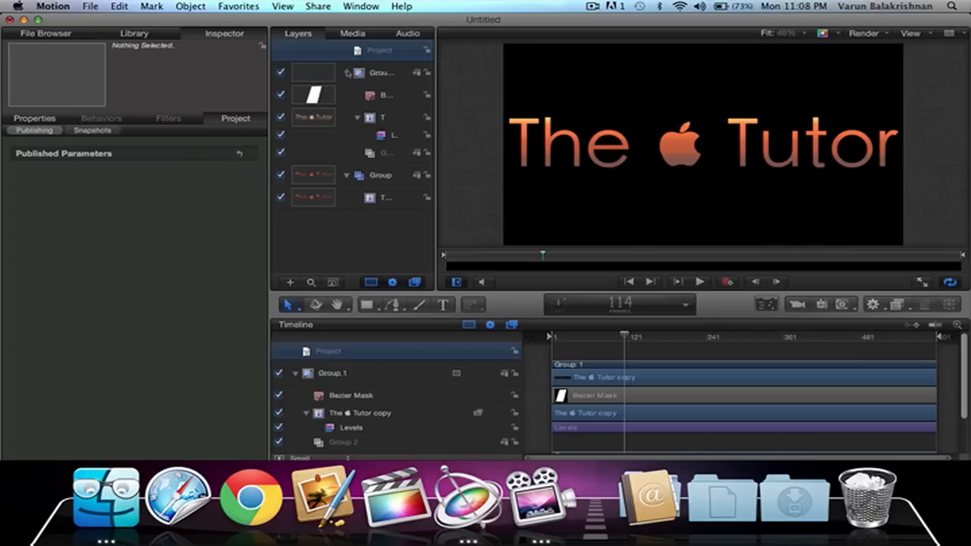
click(381, 72)
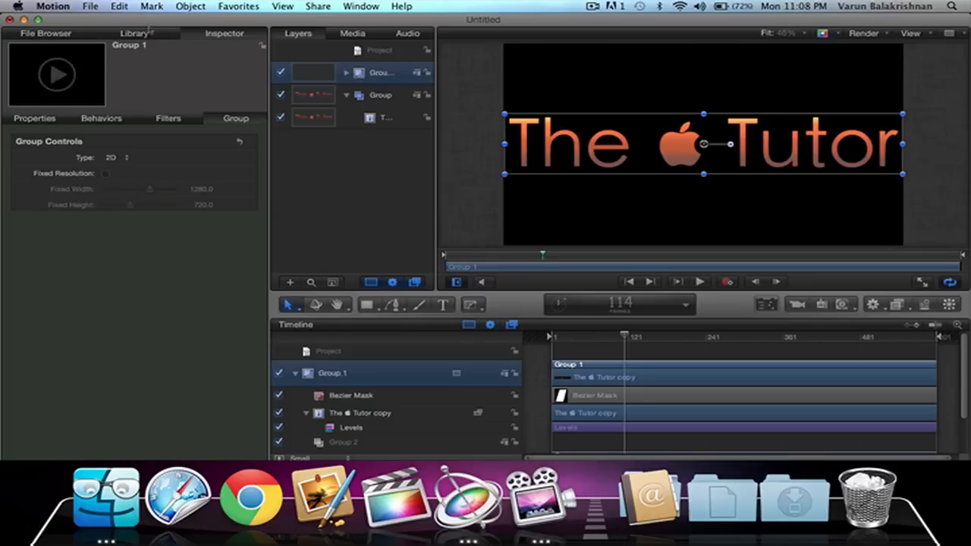
- Select the original The Tutor layer and show its face, outline and glow settings
click(34, 117)
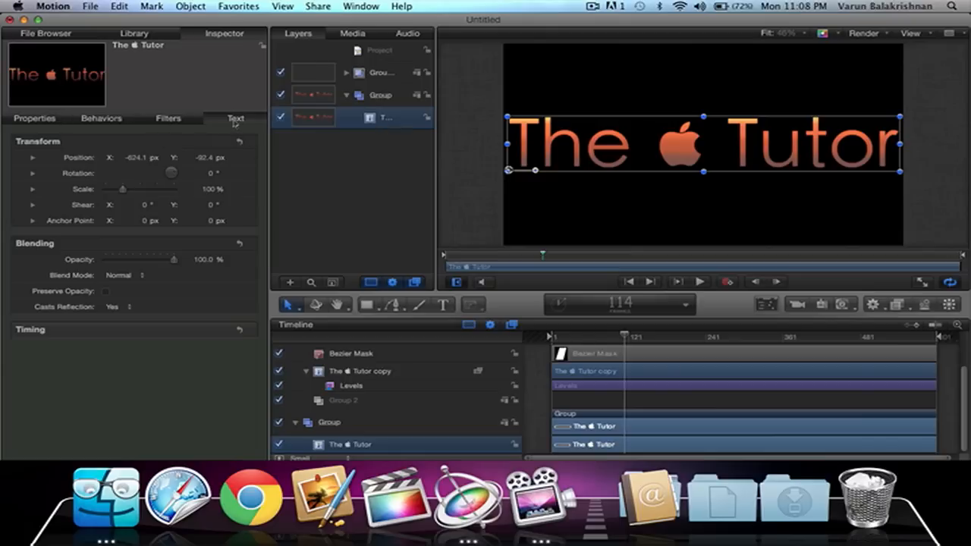
click(79, 130)
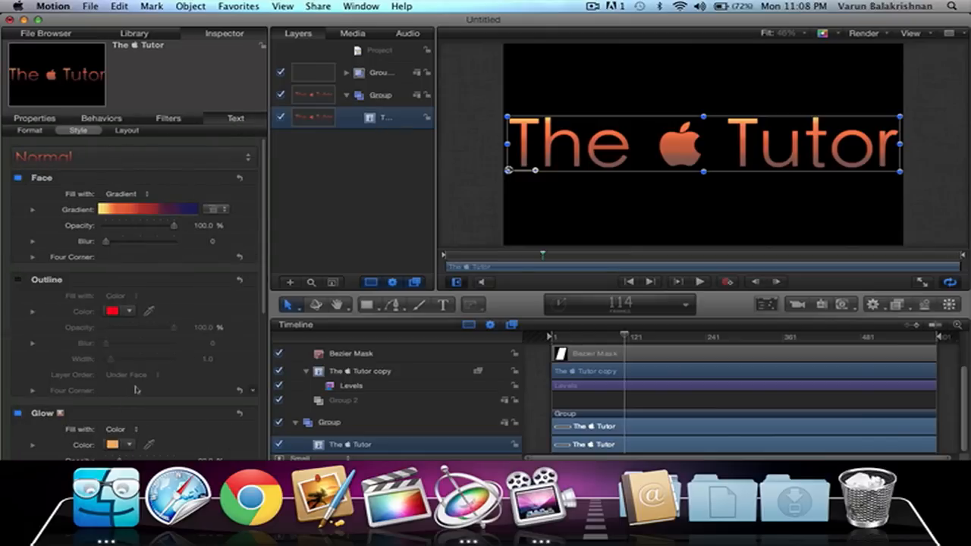